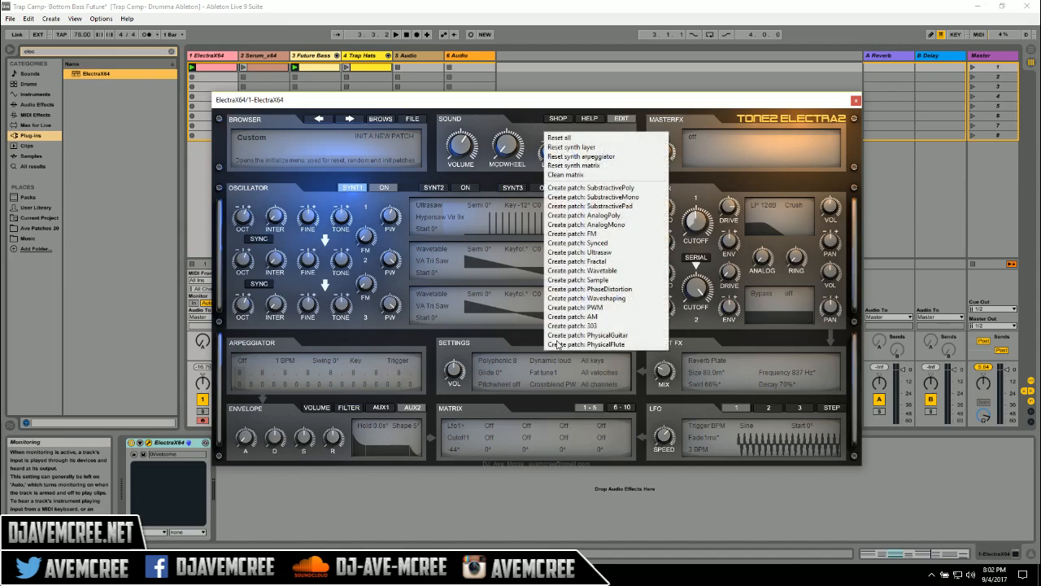
mouse_move(560, 137)
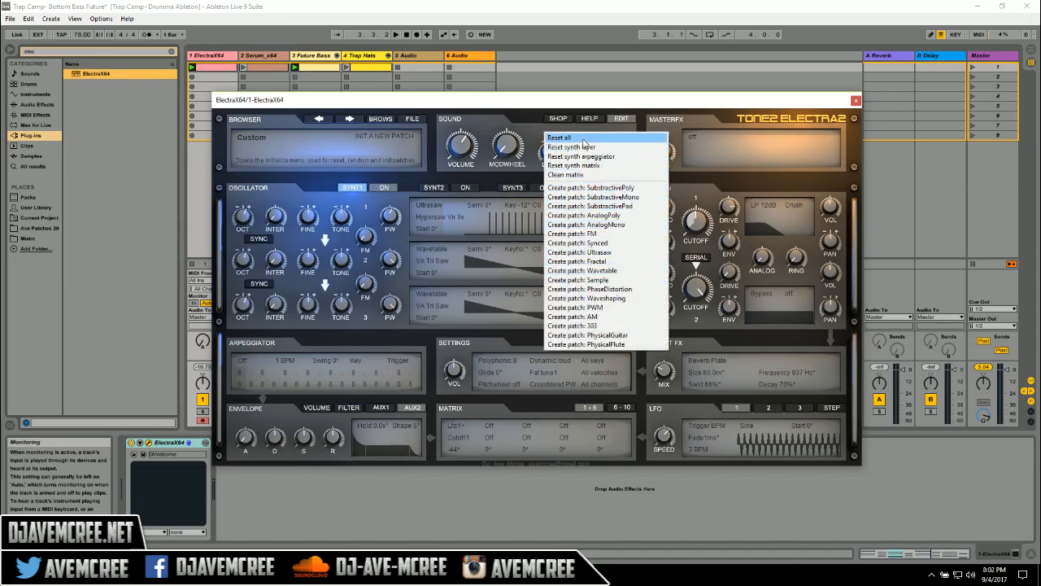
mouse_move(416, 176)
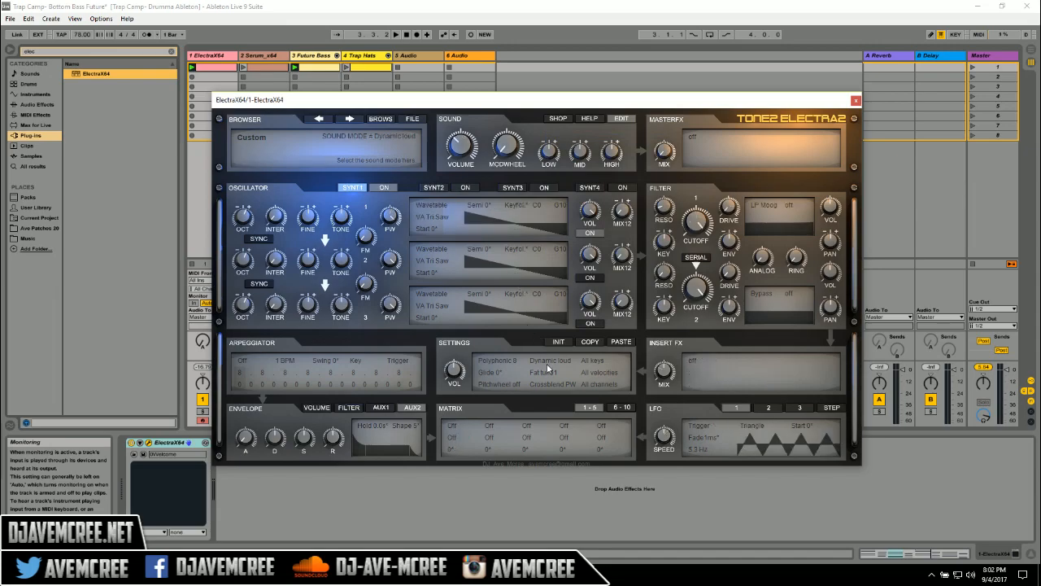
mouse_move(549, 368)
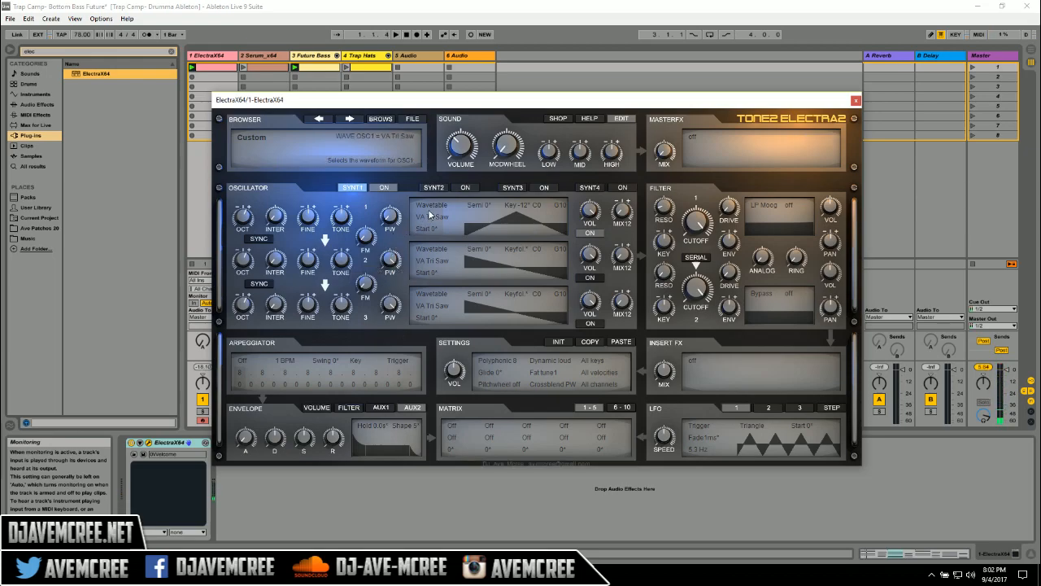
Step: Change oscillator 1's synthesis type from Wavetable to Ultrasaw
click(431, 204)
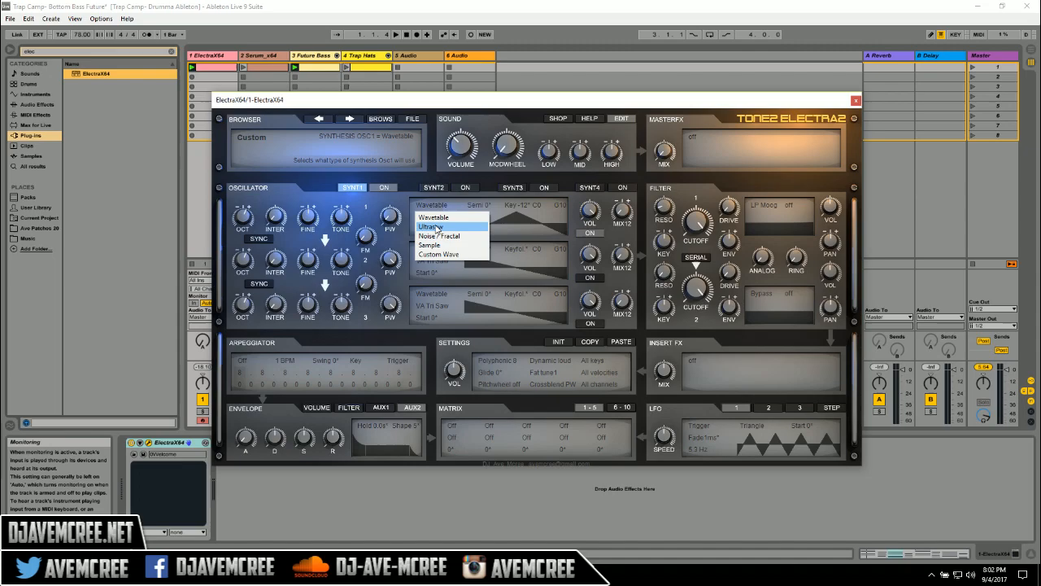
click(430, 226)
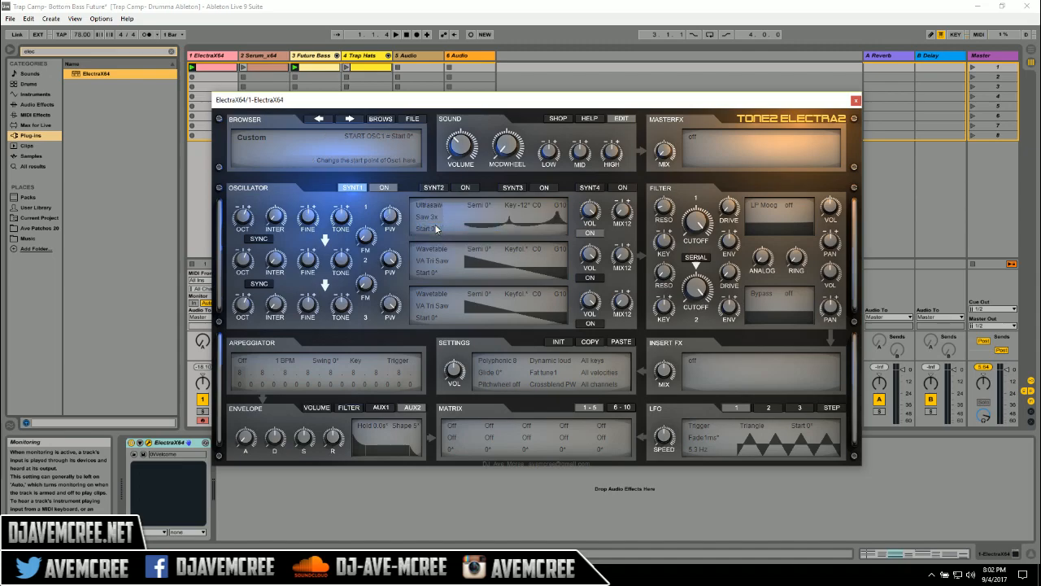
mouse_move(437, 230)
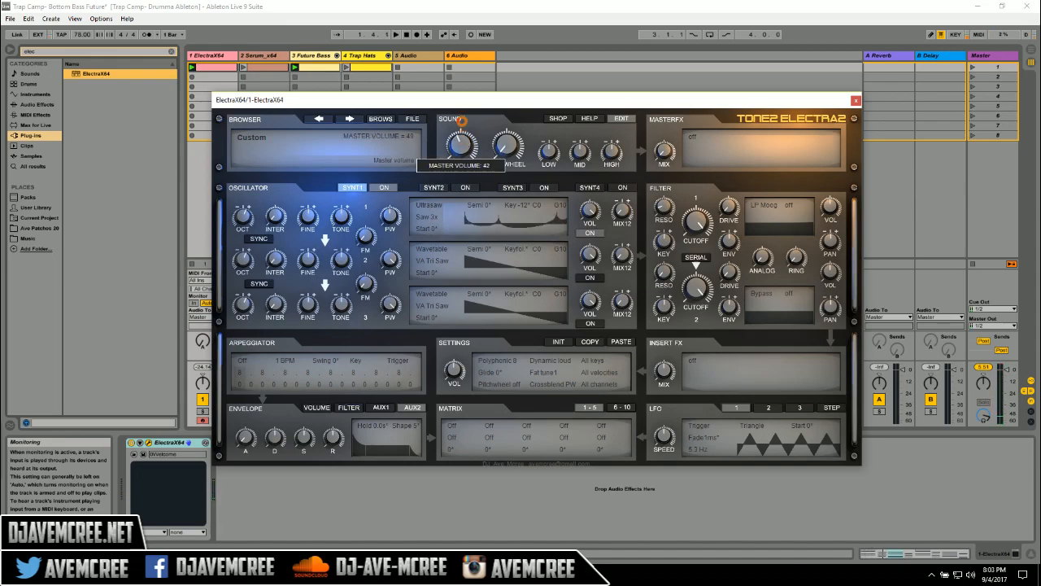
Step: Turn the SOUND section VOLUME knob up to 54
drag(462, 145, 468, 130)
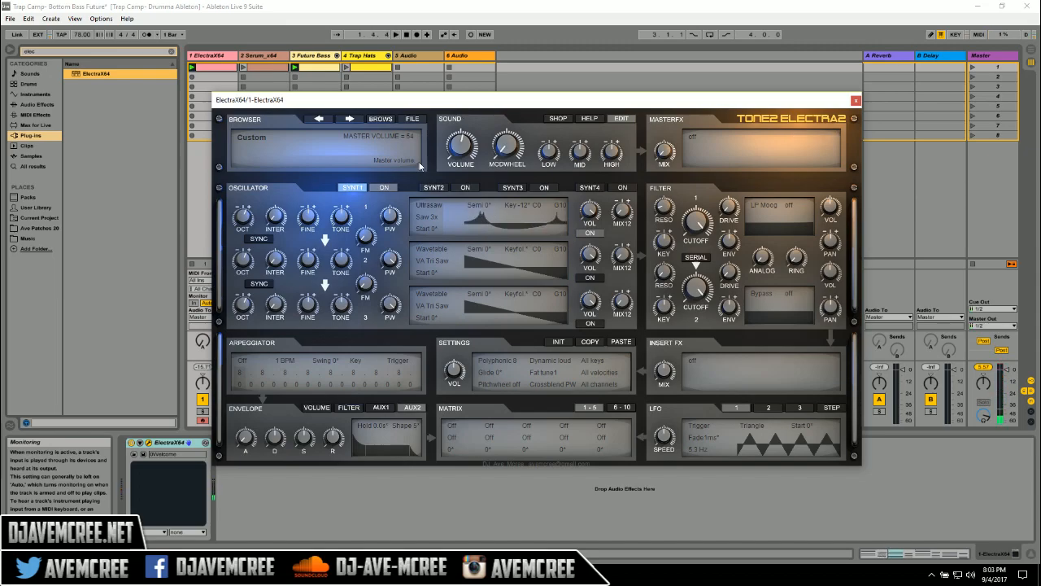
mouse_move(388, 217)
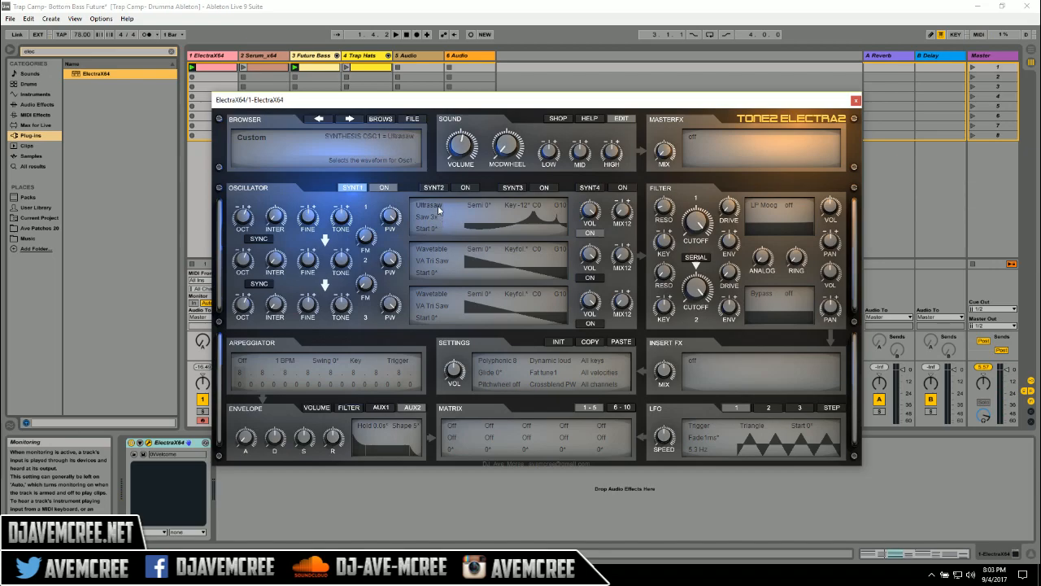
Step: Replace oscillator 1's Saw 3x waveform with Supersaw JP
click(429, 216)
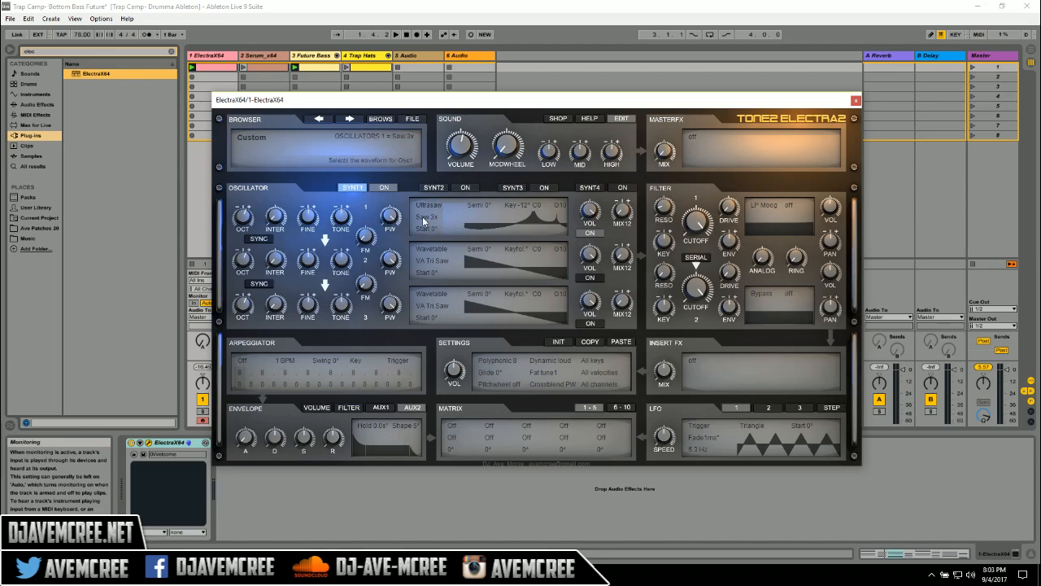
click(429, 216)
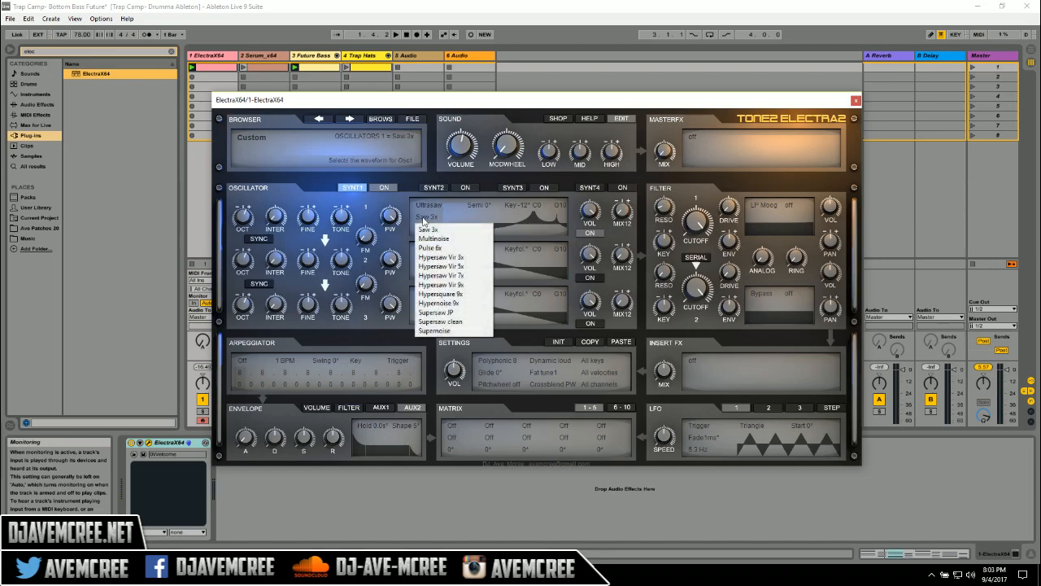
mouse_move(440, 284)
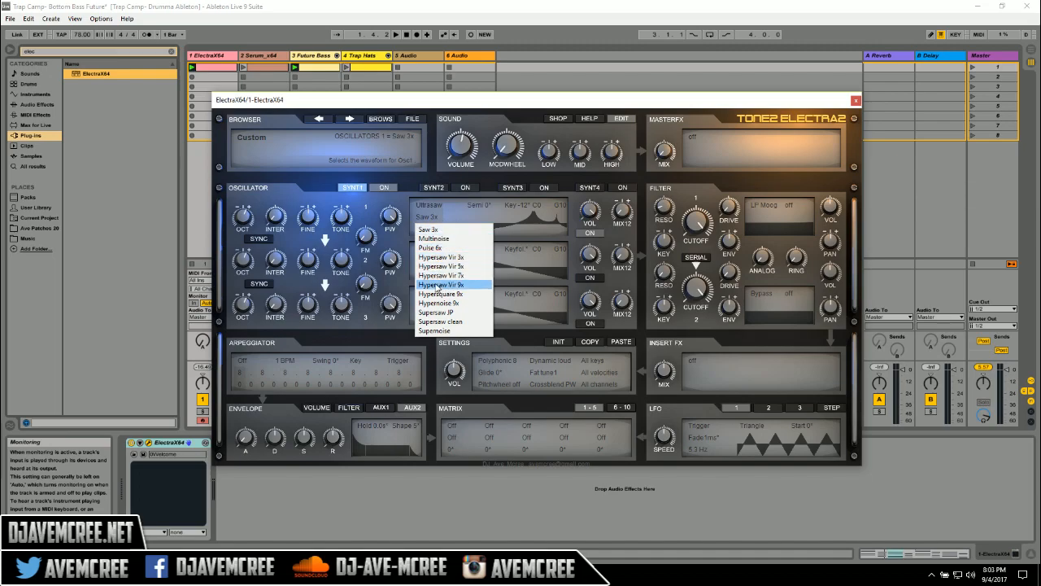
mouse_move(435, 312)
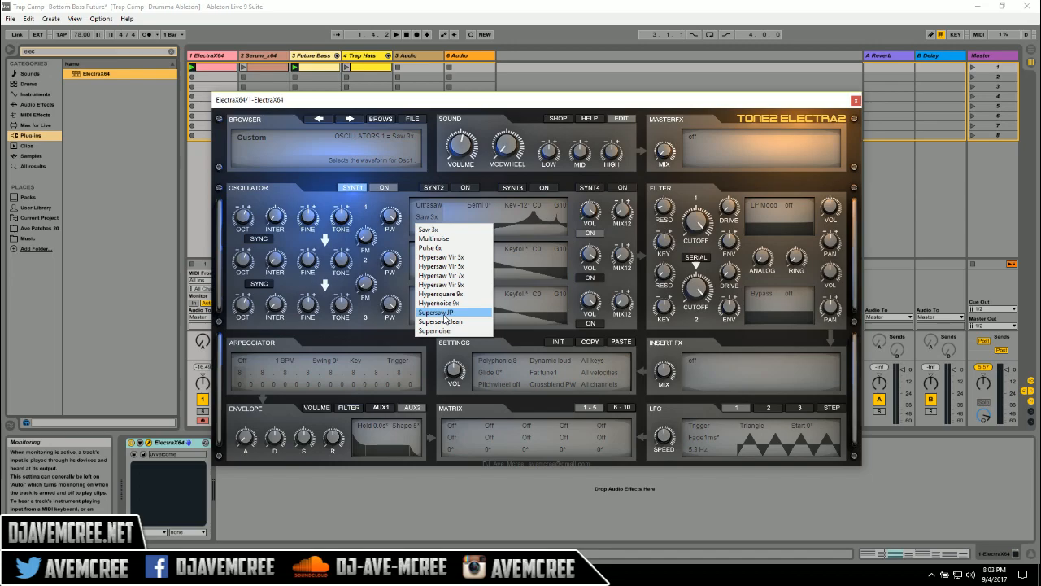
click(437, 311)
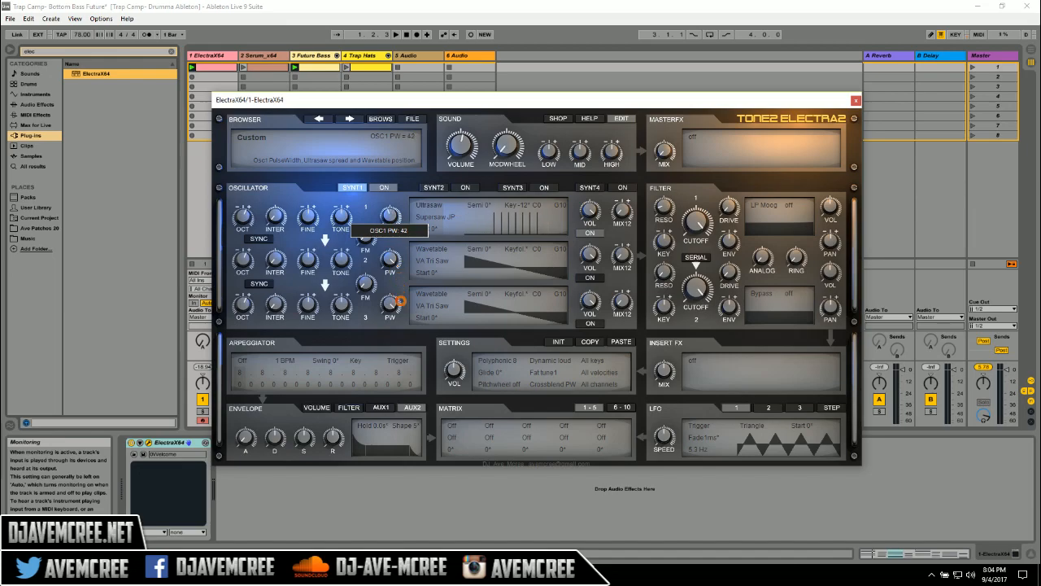
Step: Lower oscillator 1's PW knob until the tooltip reads OSC1 PW: 20
drag(390, 305, 391, 313)
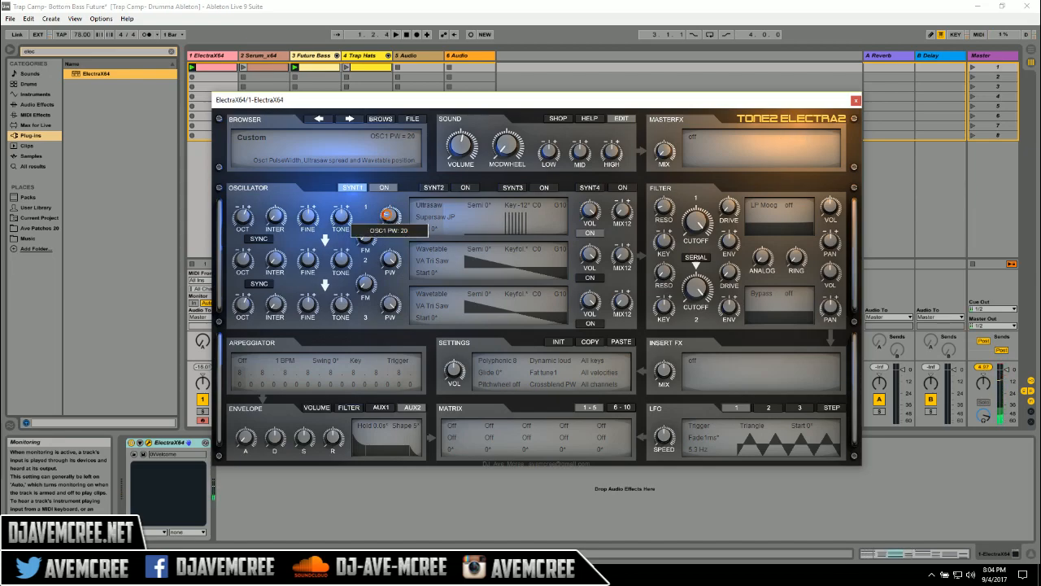
drag(390, 216, 389, 204)
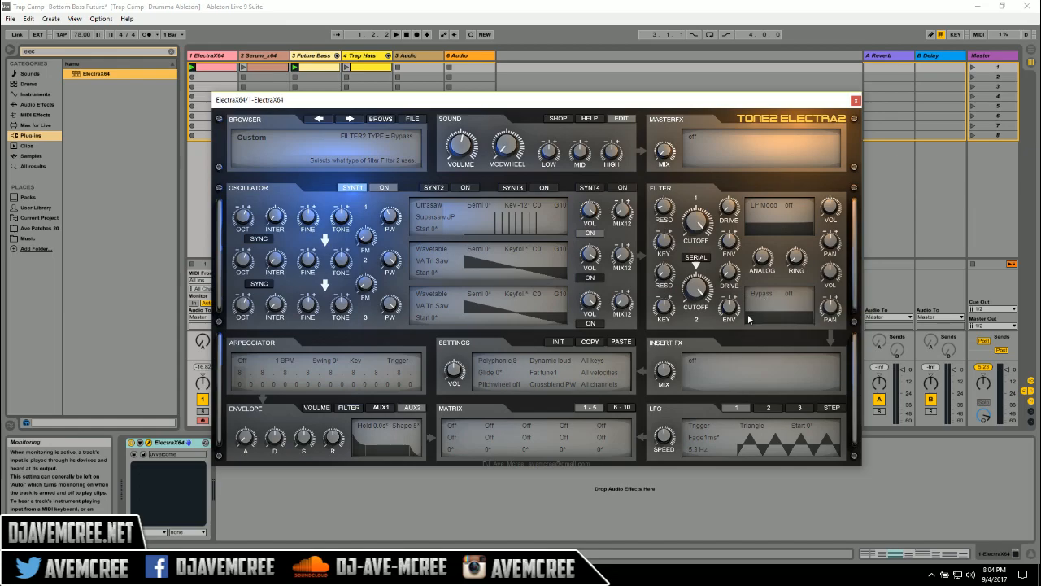
mouse_move(659, 412)
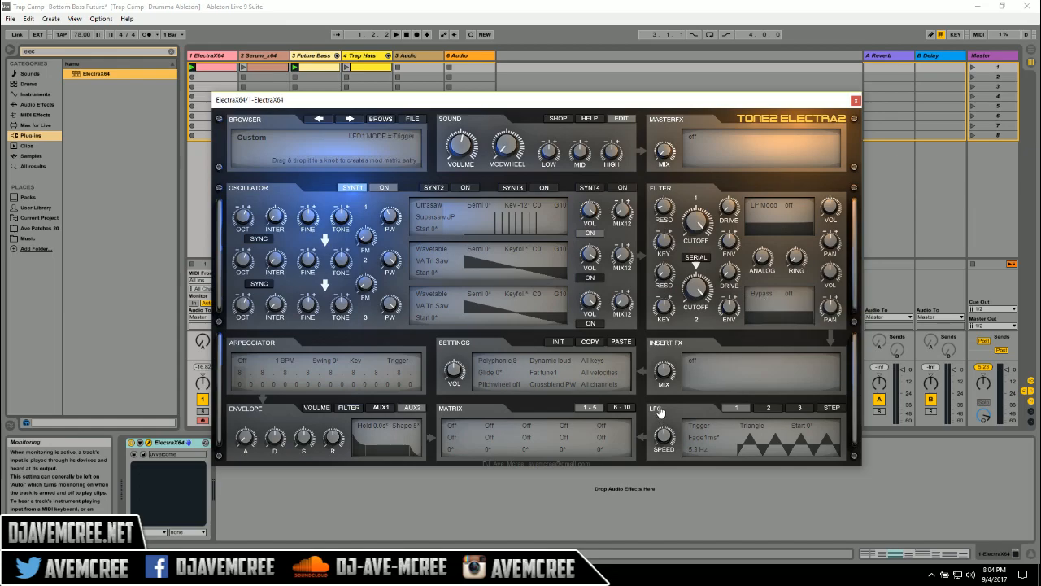
mouse_move(659, 412)
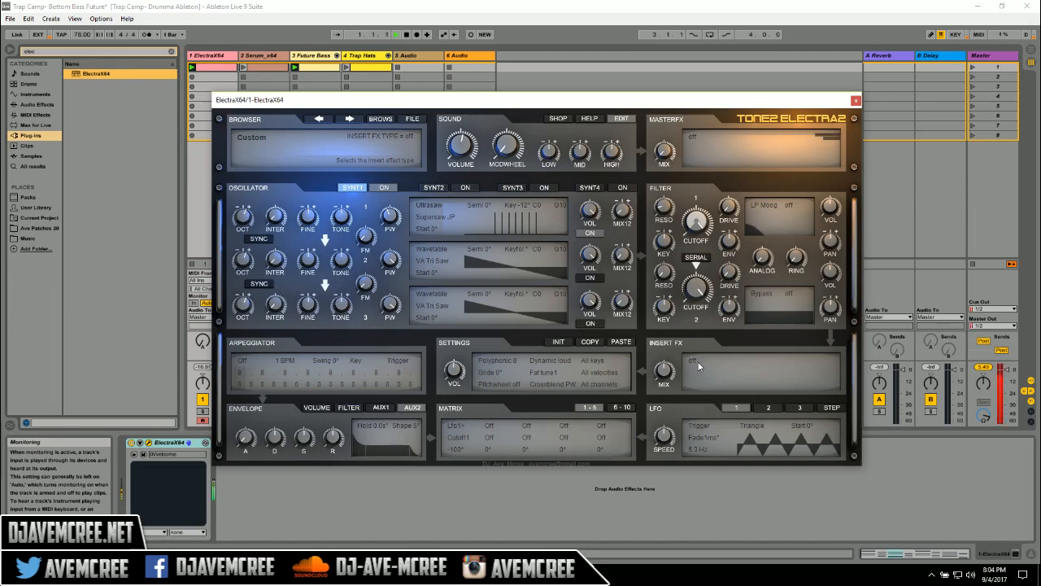
mouse_move(697, 365)
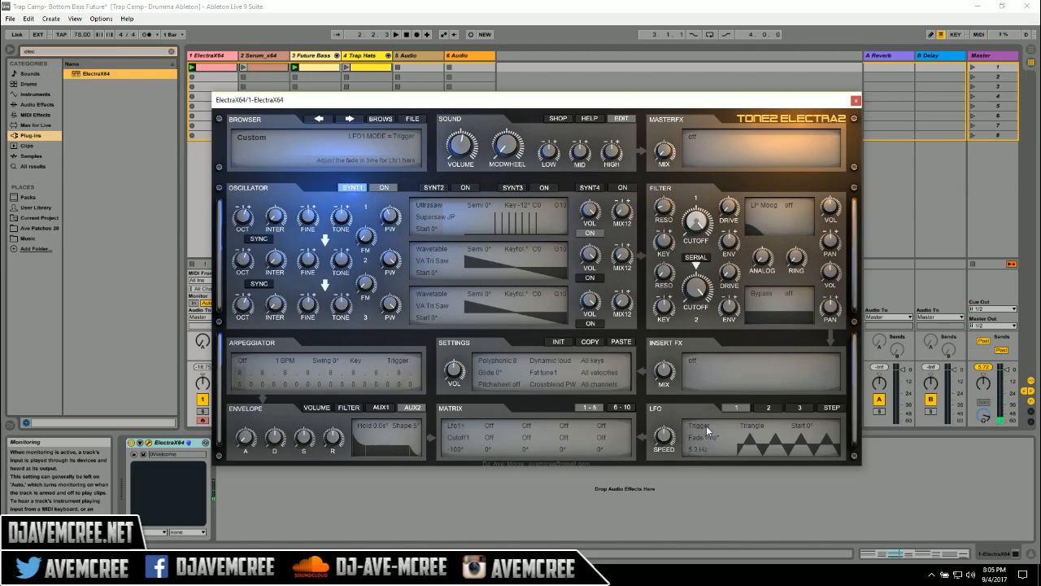
mouse_move(700, 425)
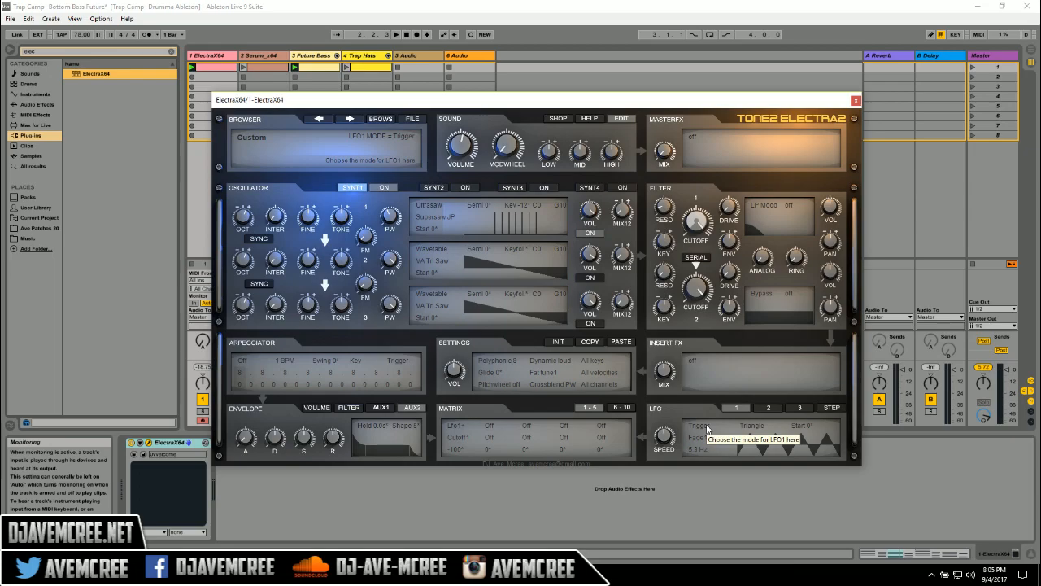
Step: Set LFO 1's mode to Song BPM, then change it to Trigger BPM
click(700, 426)
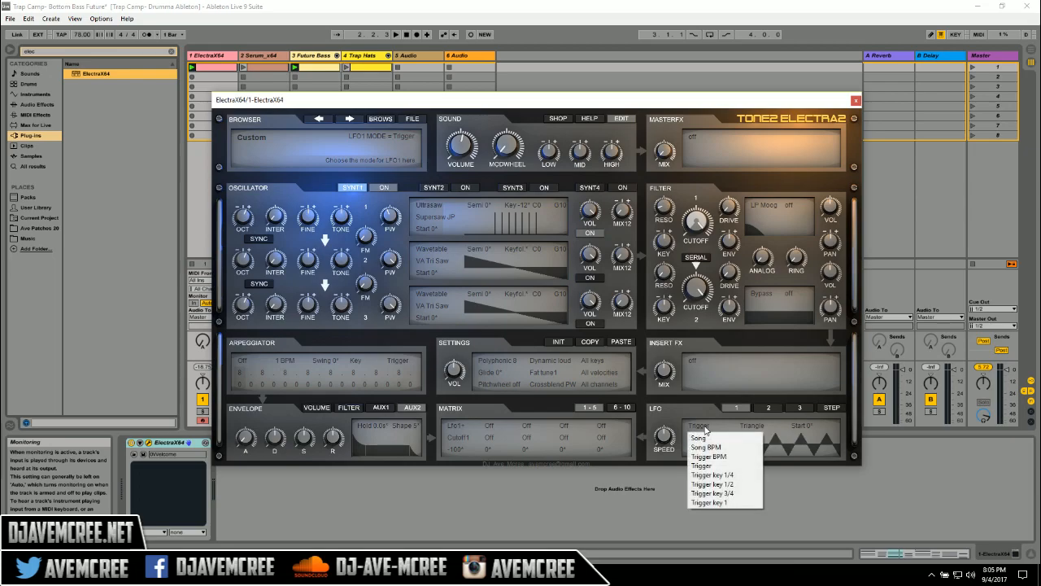
click(706, 446)
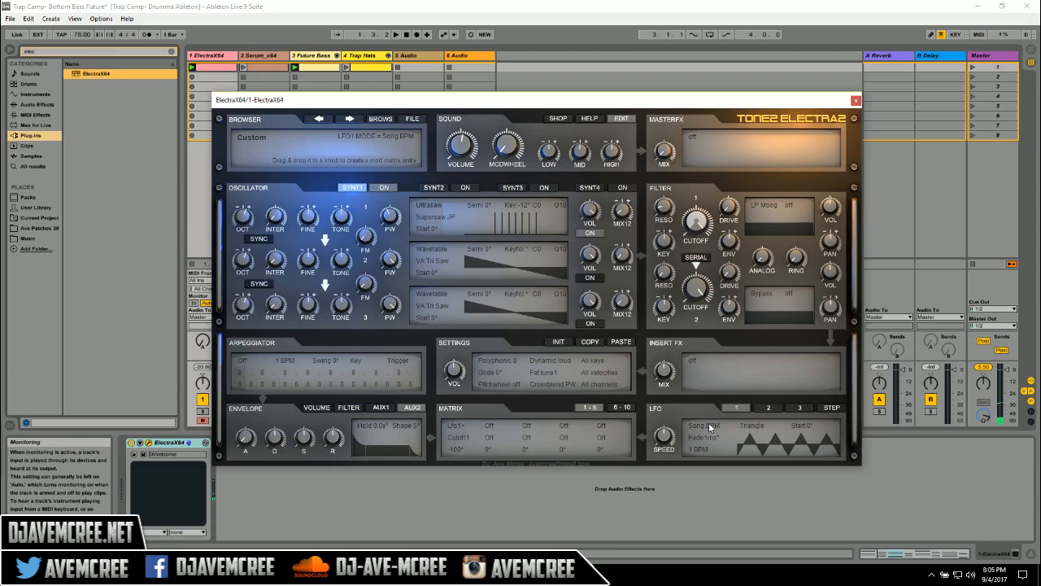
click(702, 425)
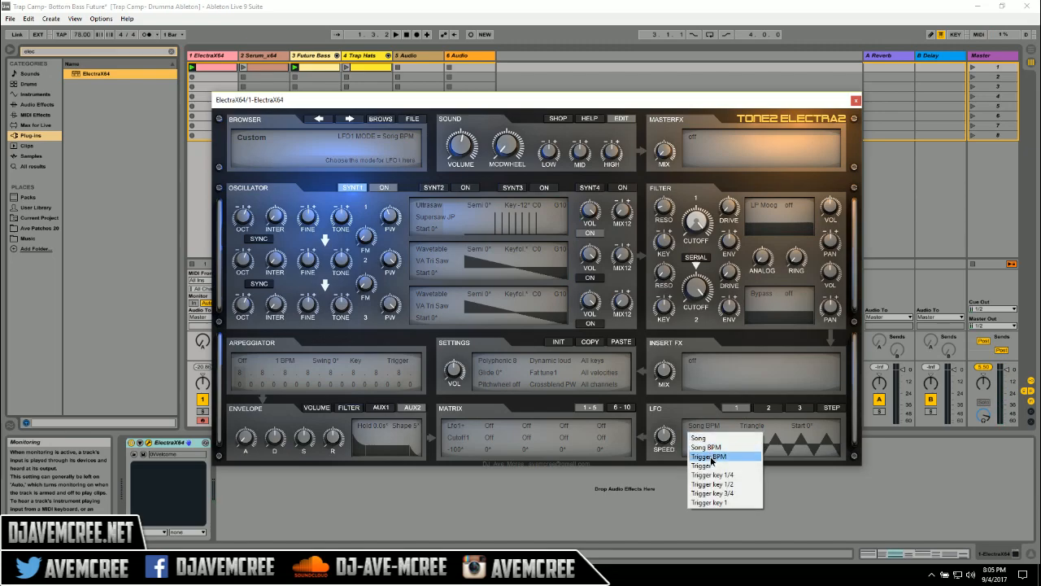
click(705, 456)
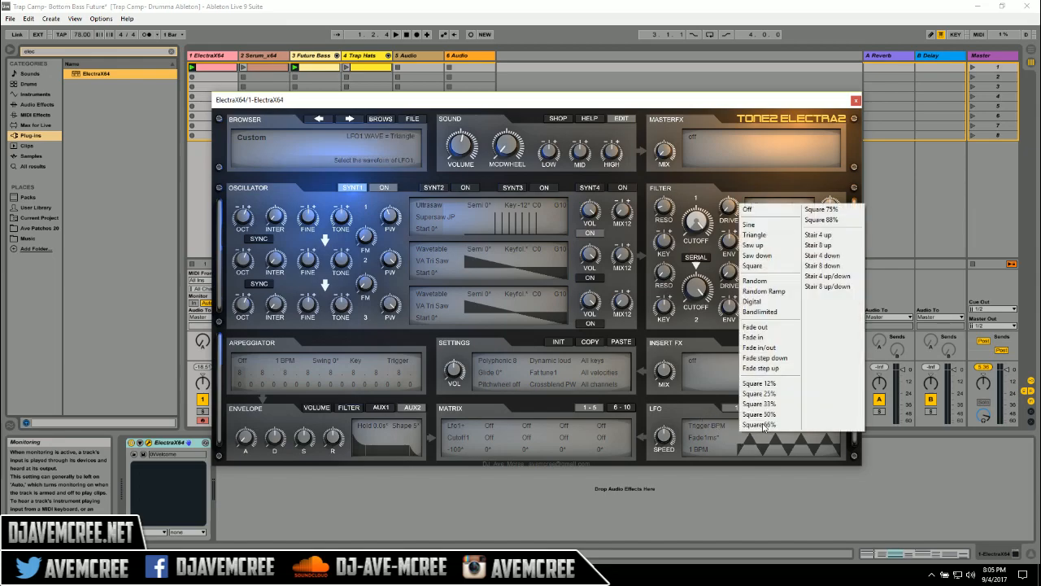
mouse_move(773, 224)
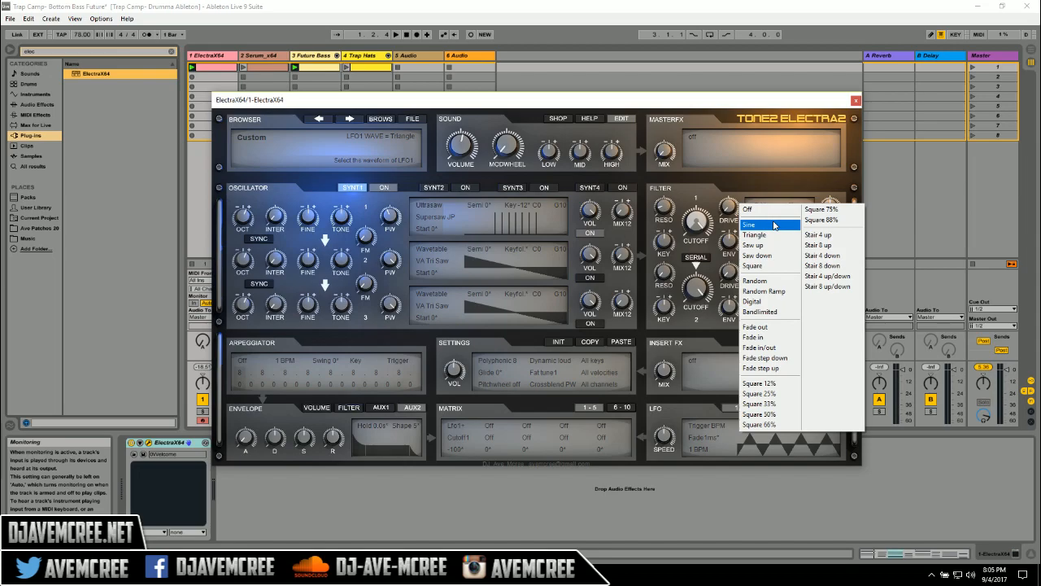
Step: Give LFO 1 a sine waveform and raise its speed to 6 BPM
click(749, 224)
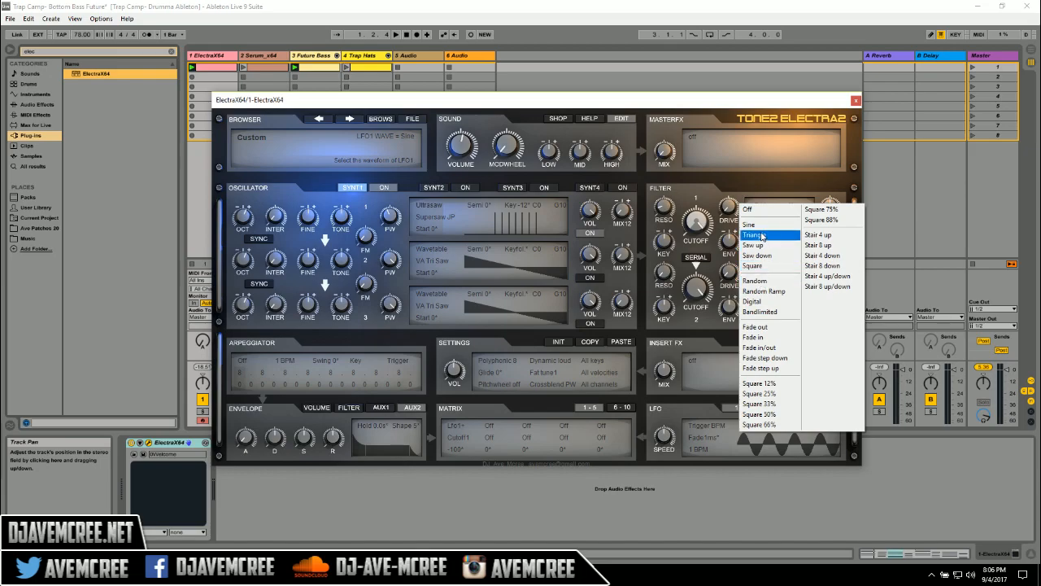
click(754, 234)
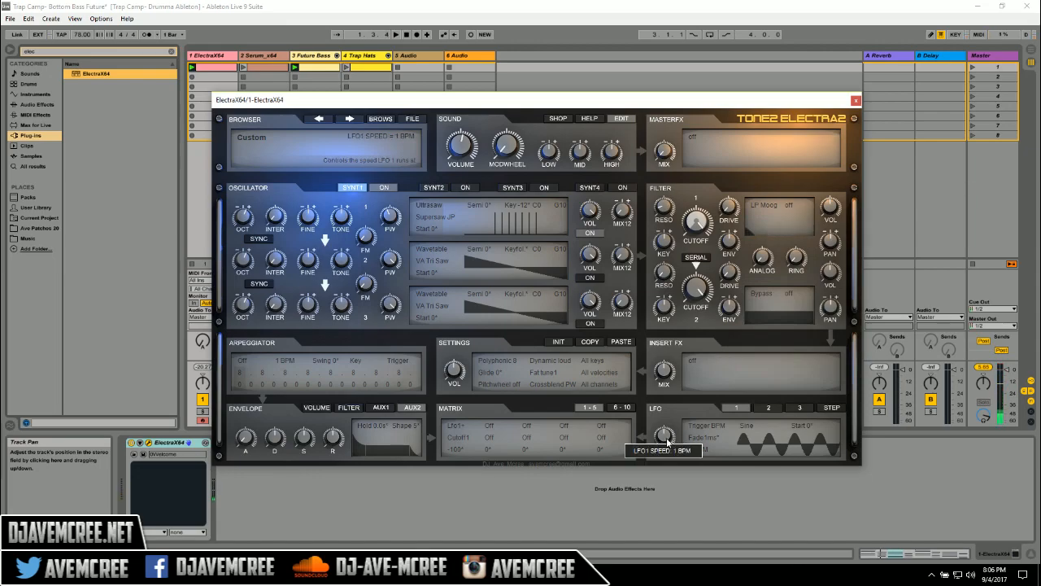
drag(665, 433, 665, 419)
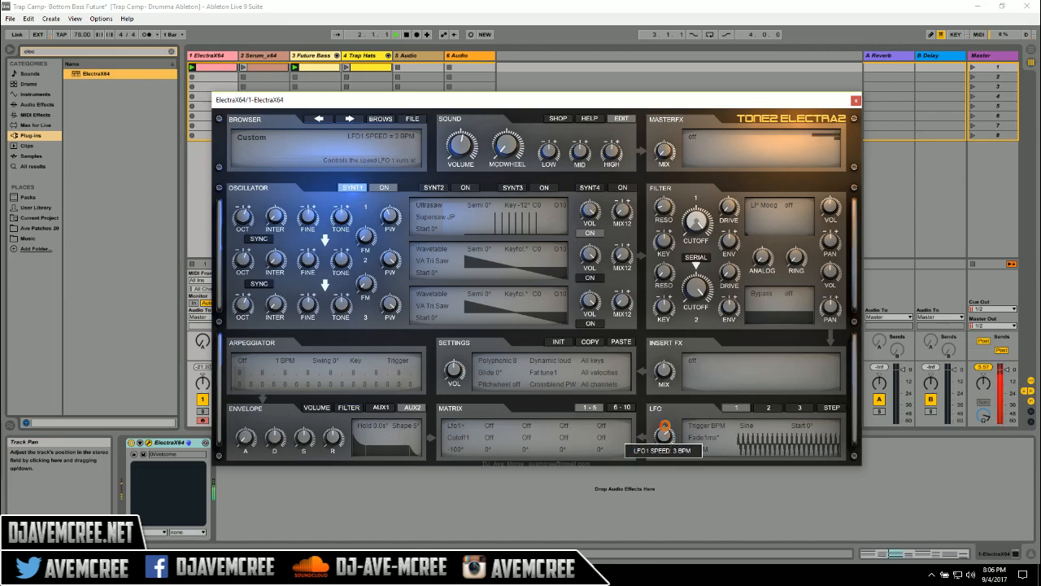
drag(663, 431, 663, 406)
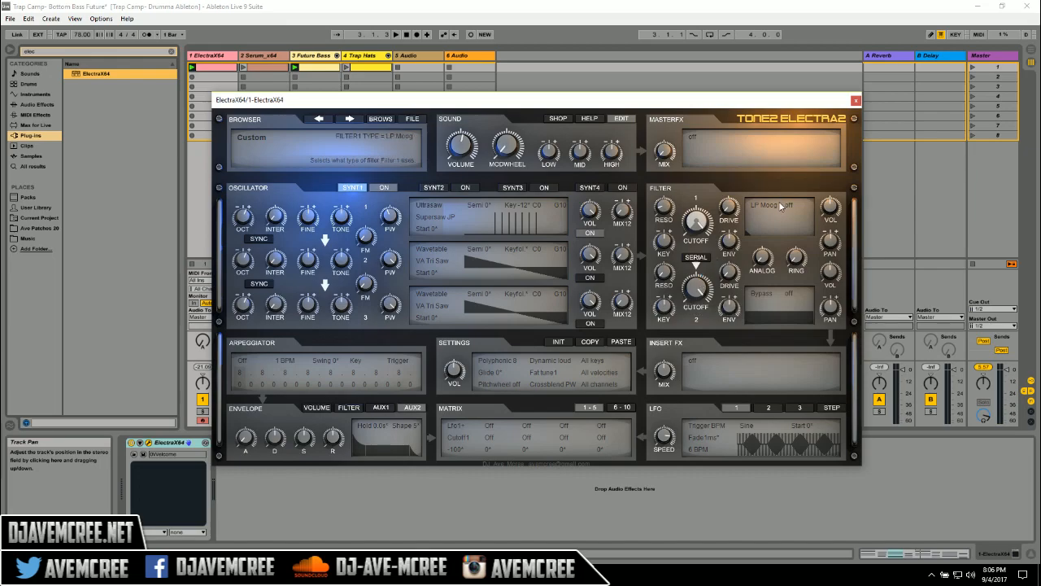
mouse_move(773, 220)
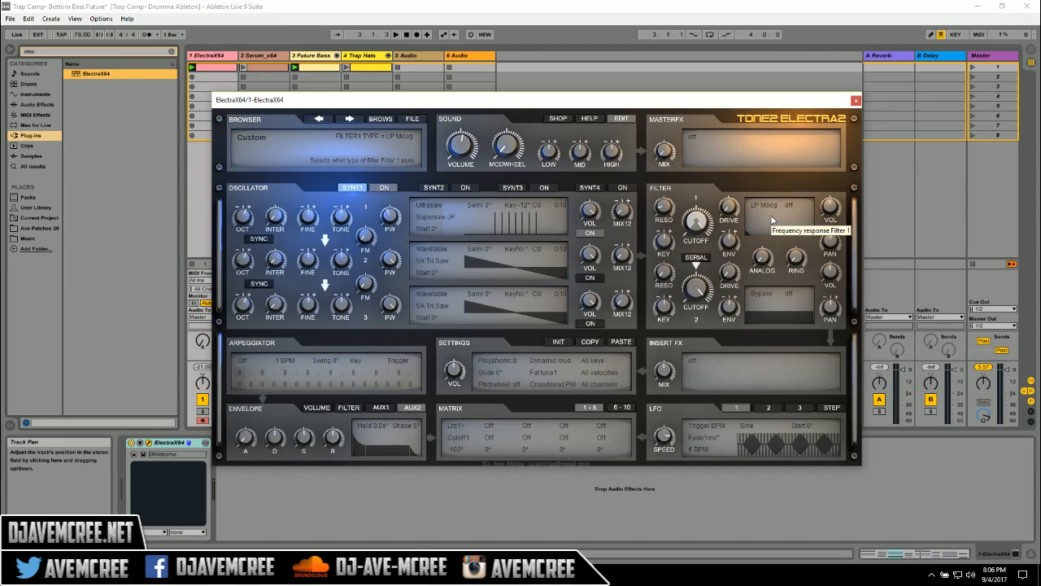
mouse_move(774, 208)
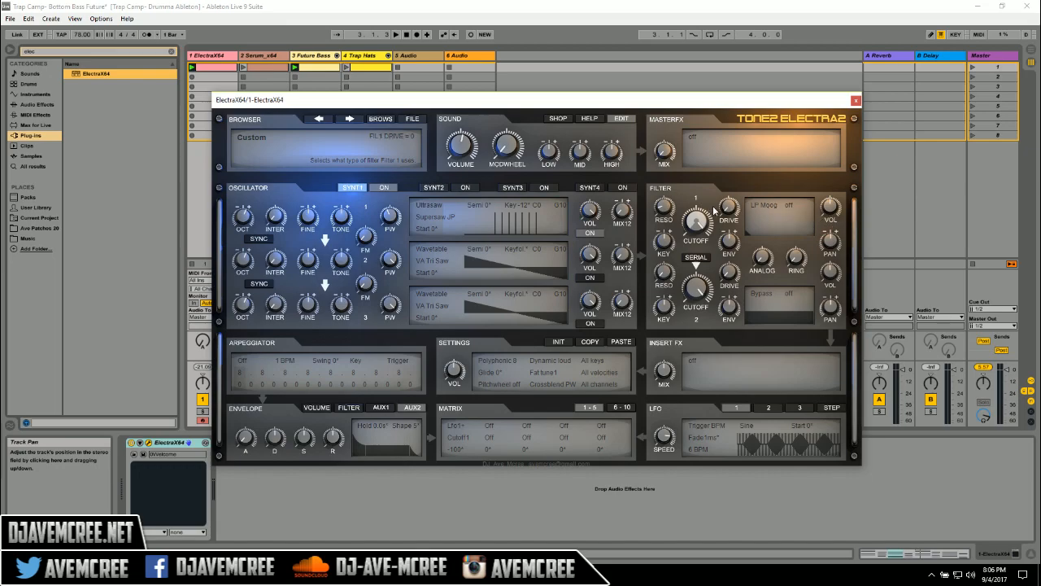
Step: Raise Filter 1's drive and set its distortion type to Tube
drag(728, 207, 728, 219)
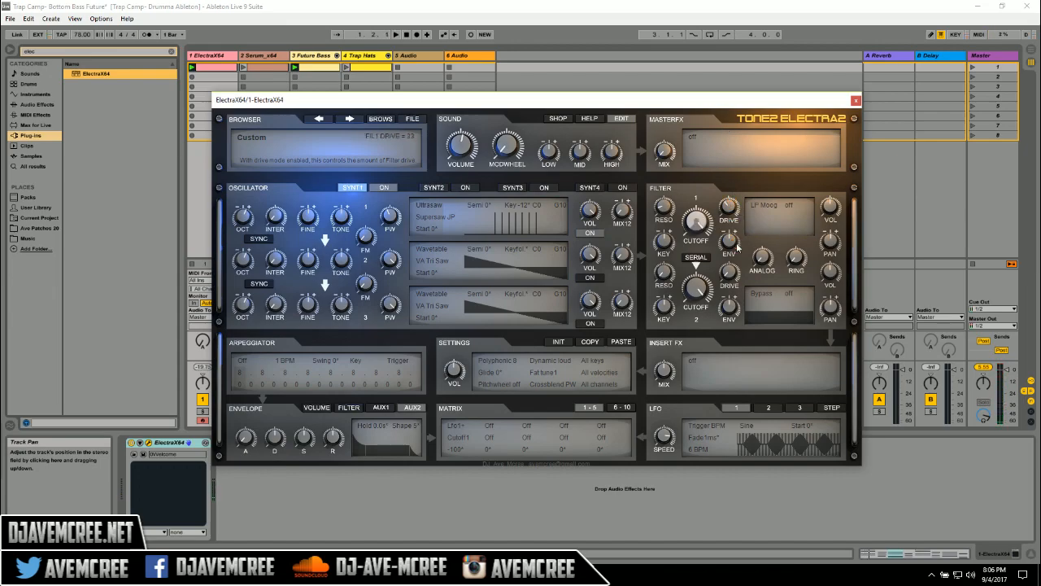
click(796, 205)
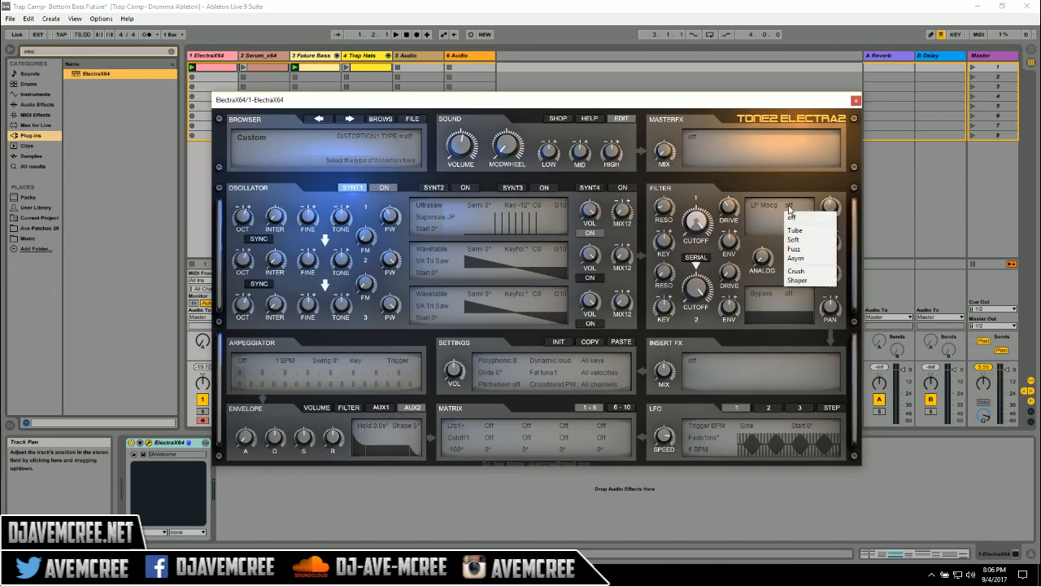
mouse_move(800, 230)
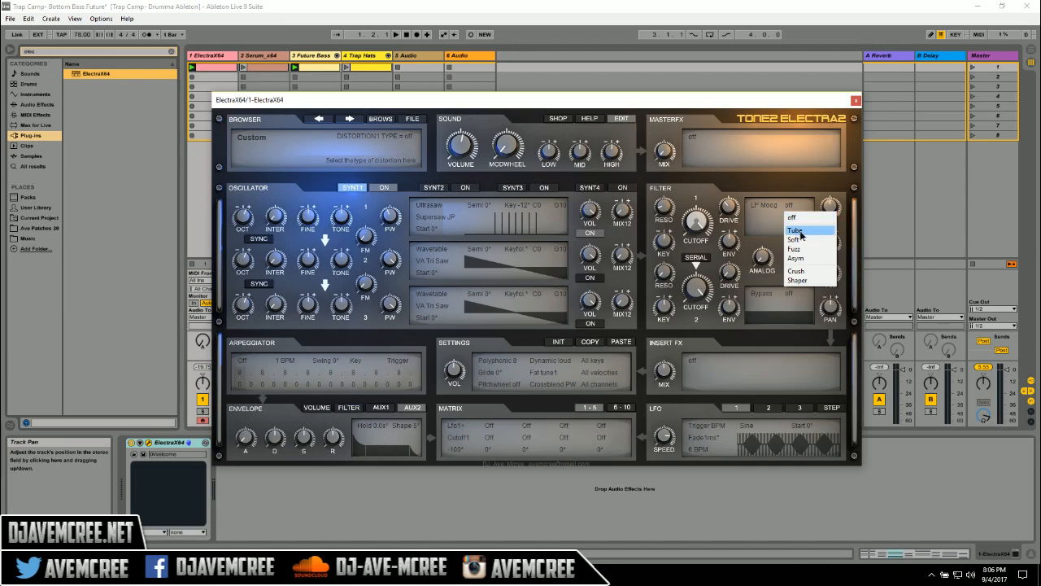
click(796, 229)
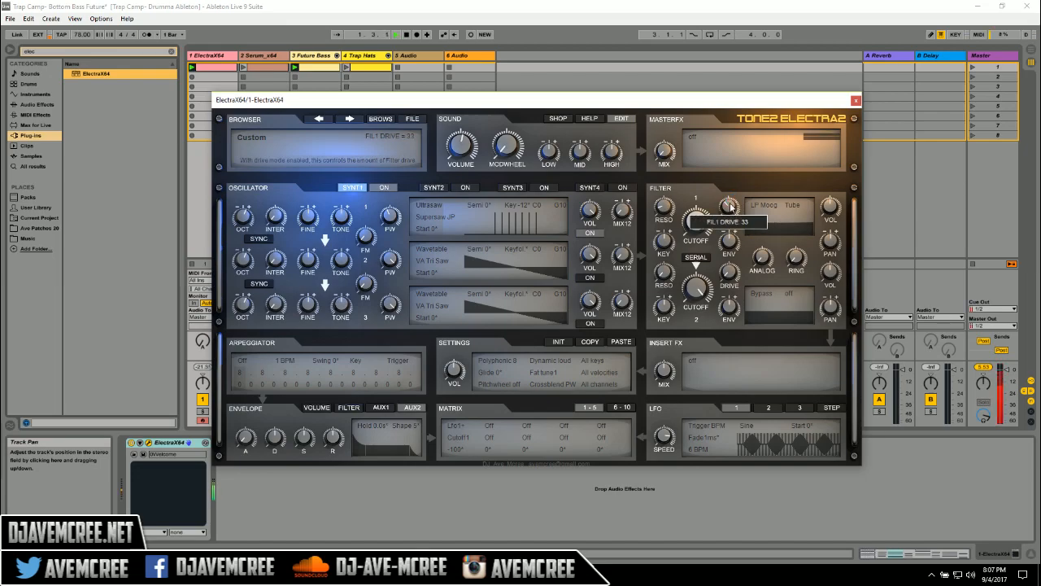
Step: Switch Filter 1 distortion to Crush with drive 38, declining the Tone2 website prompt
drag(729, 206, 730, 163)
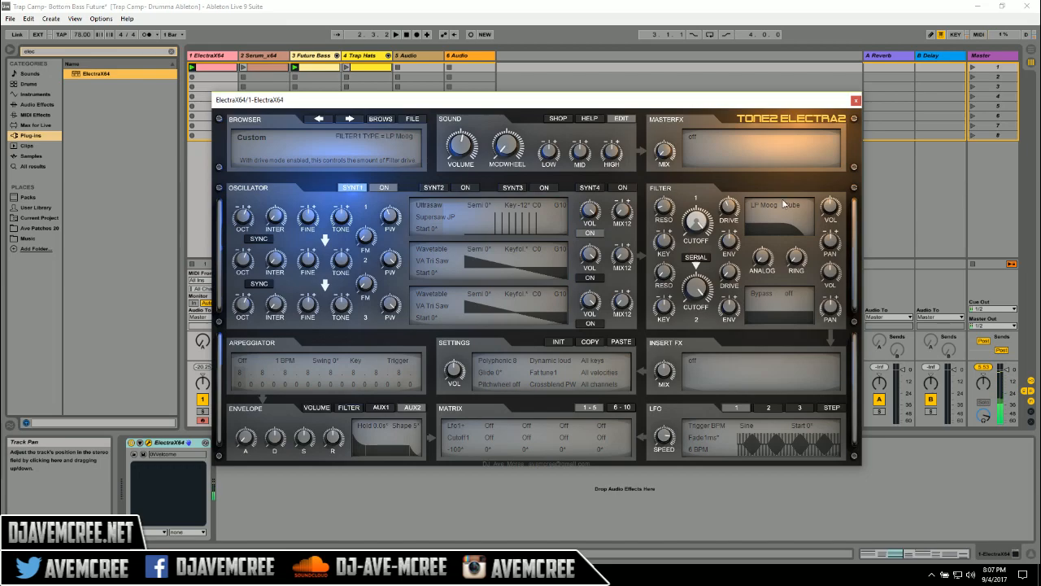
click(796, 205)
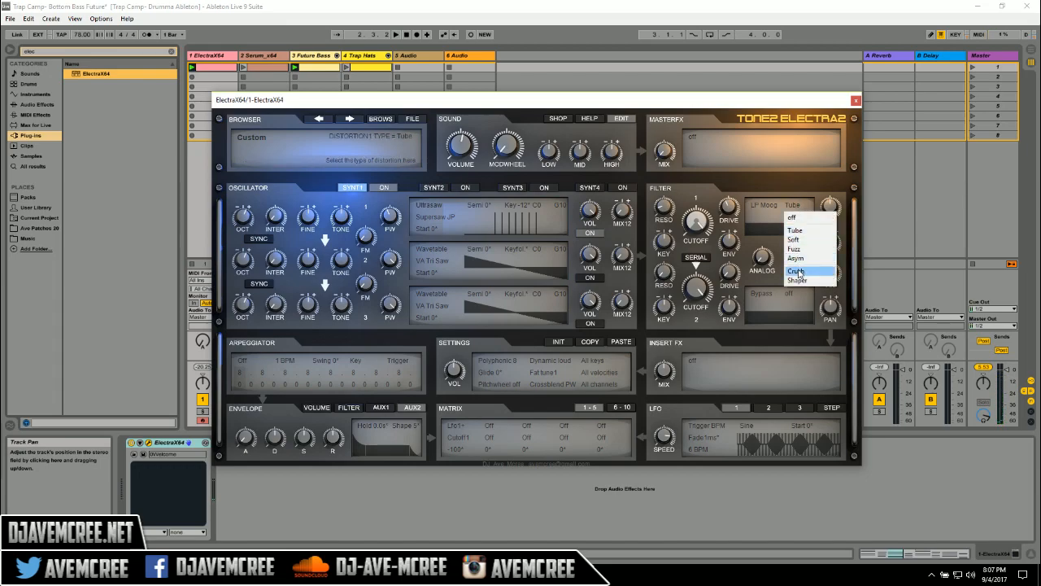
click(797, 270)
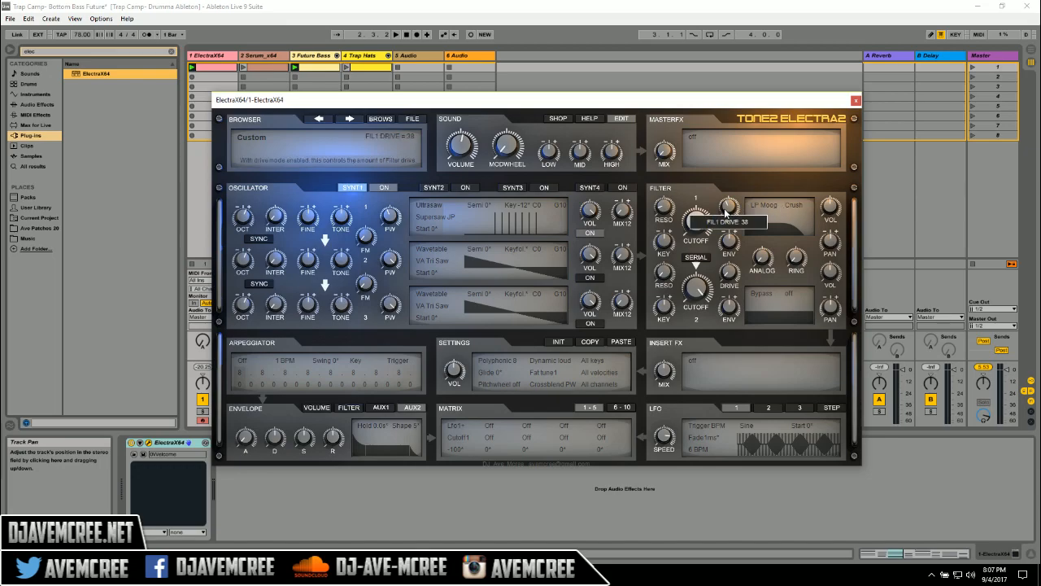
drag(728, 207, 727, 195)
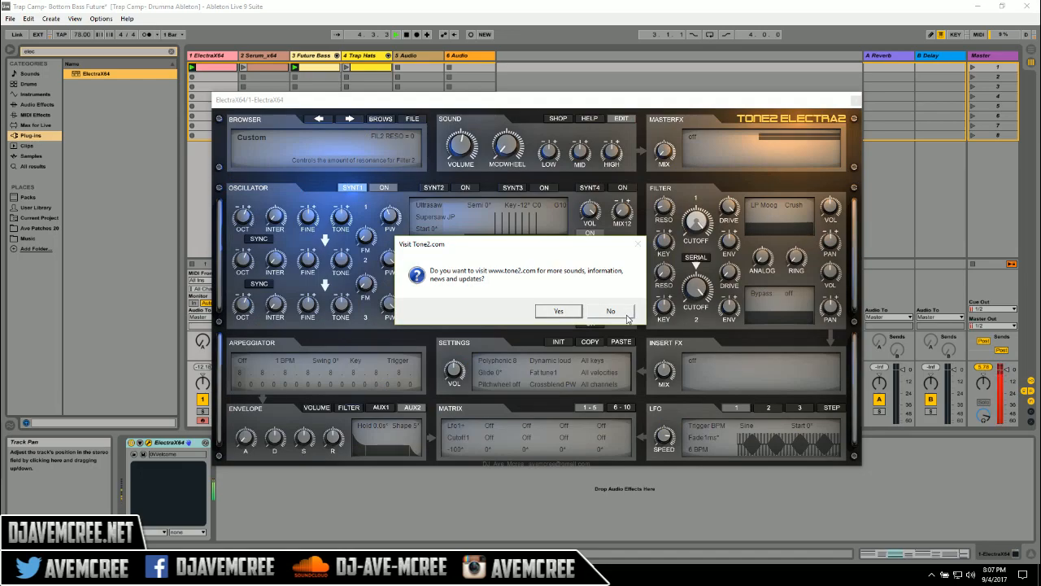
click(609, 311)
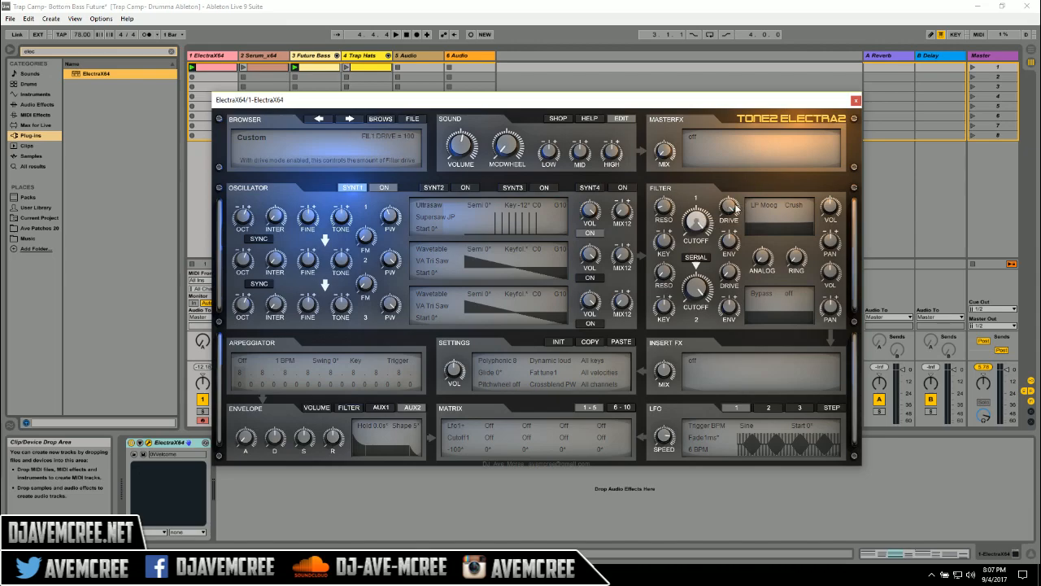
mouse_move(800, 210)
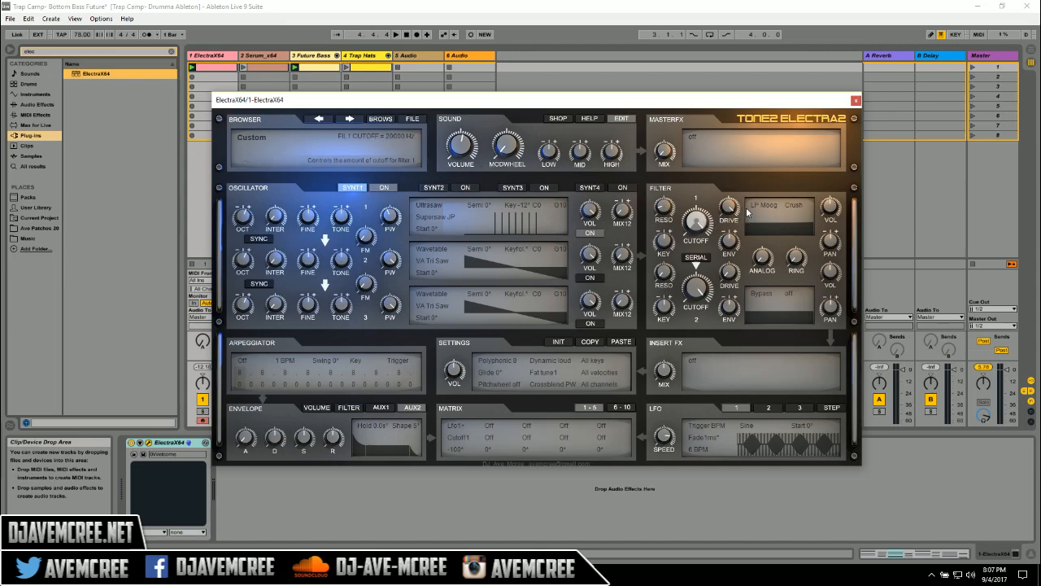
Step: Drag Filter 1's Crush drive up to its maximum of 100
drag(728, 207, 728, 196)
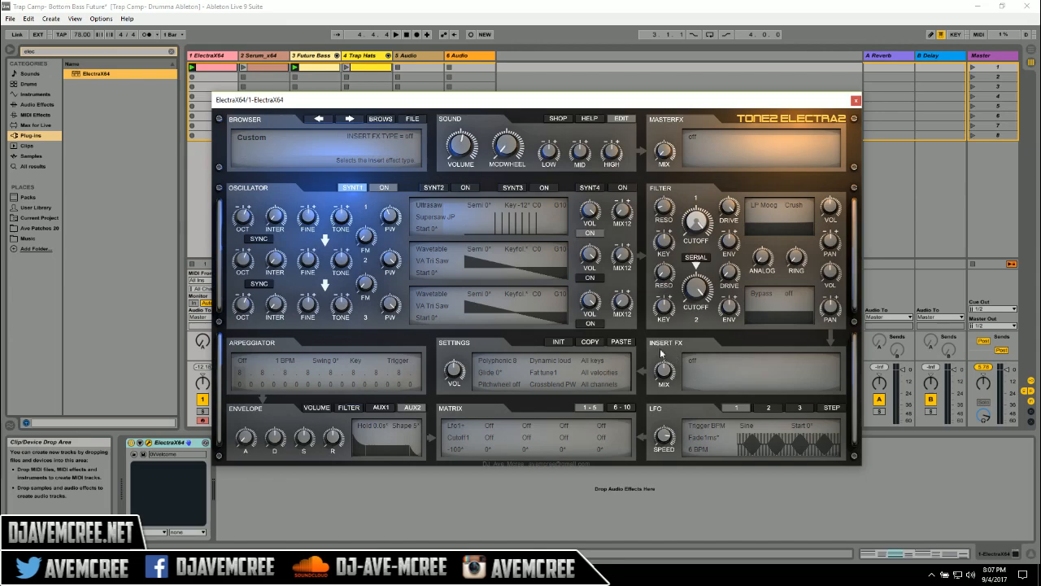
Step: Set the Insert FX type to Reverb Hall (size 28.0m, damp 50%)
click(695, 372)
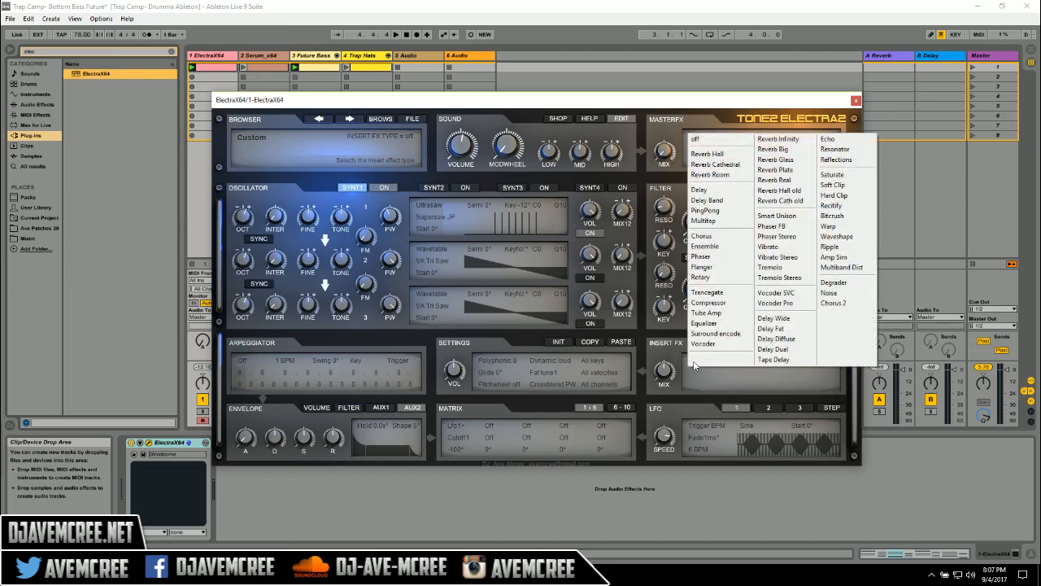
mouse_move(717, 164)
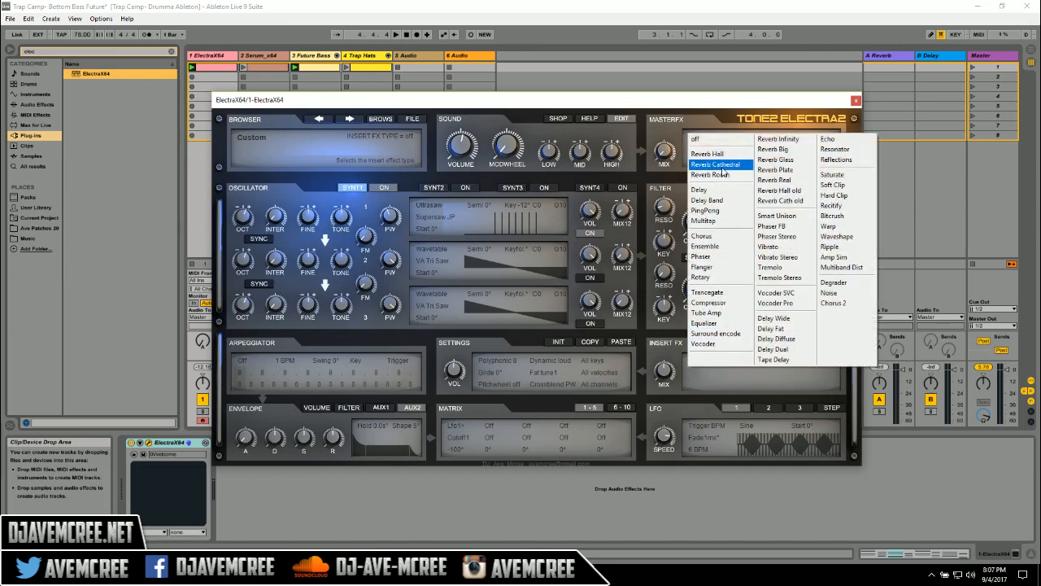
mouse_move(722, 246)
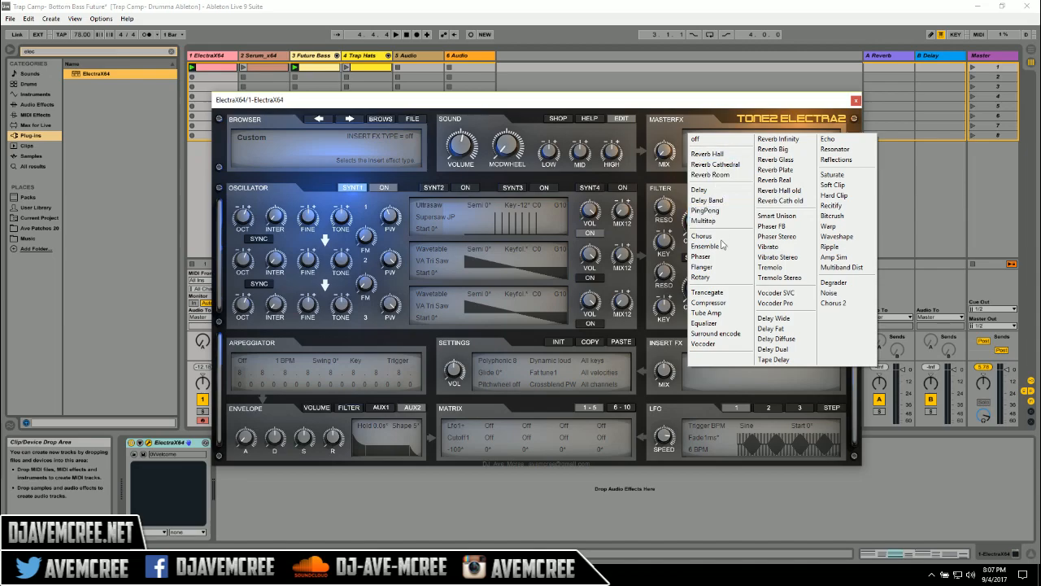
mouse_move(718, 164)
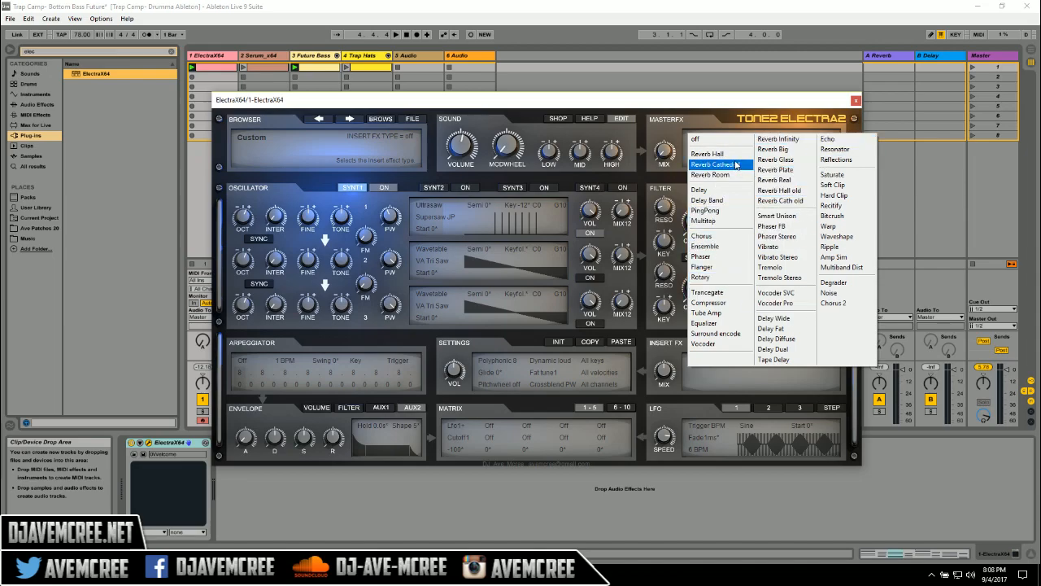
click(706, 153)
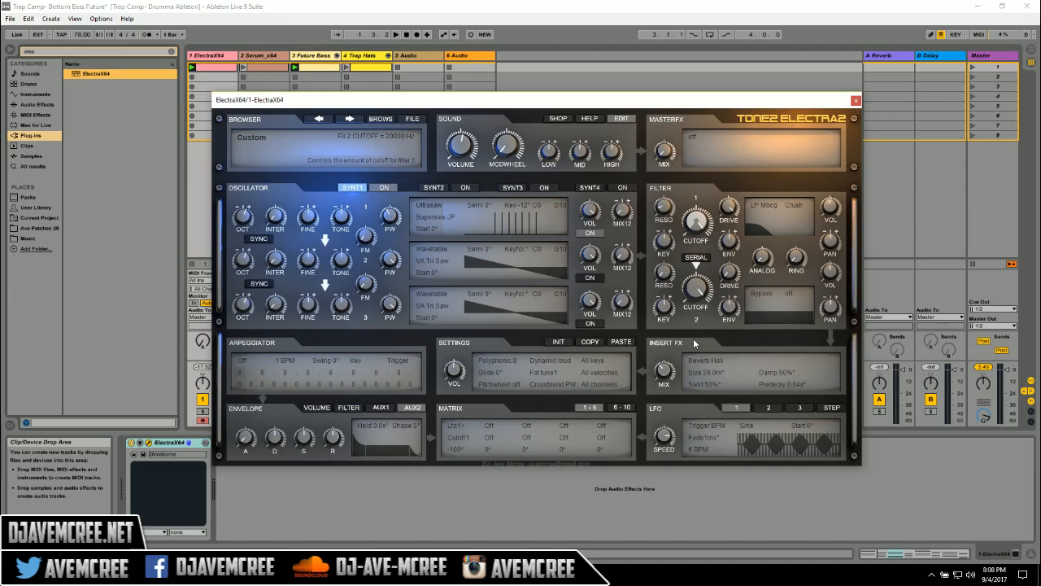
Step: Change Filter 1's type to HP 18dB, keeping the Reverb Hall insert
click(764, 204)
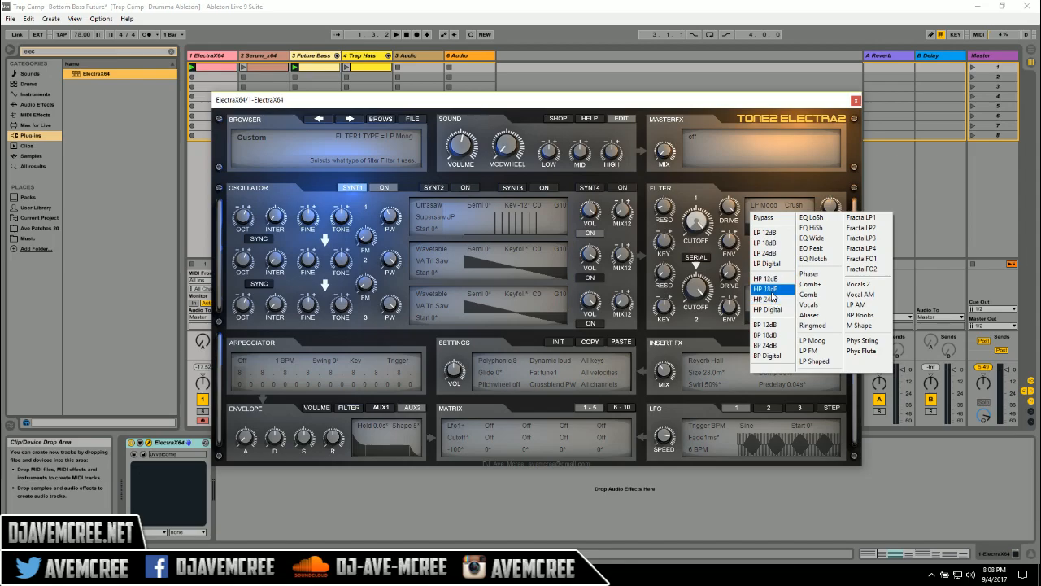
click(767, 289)
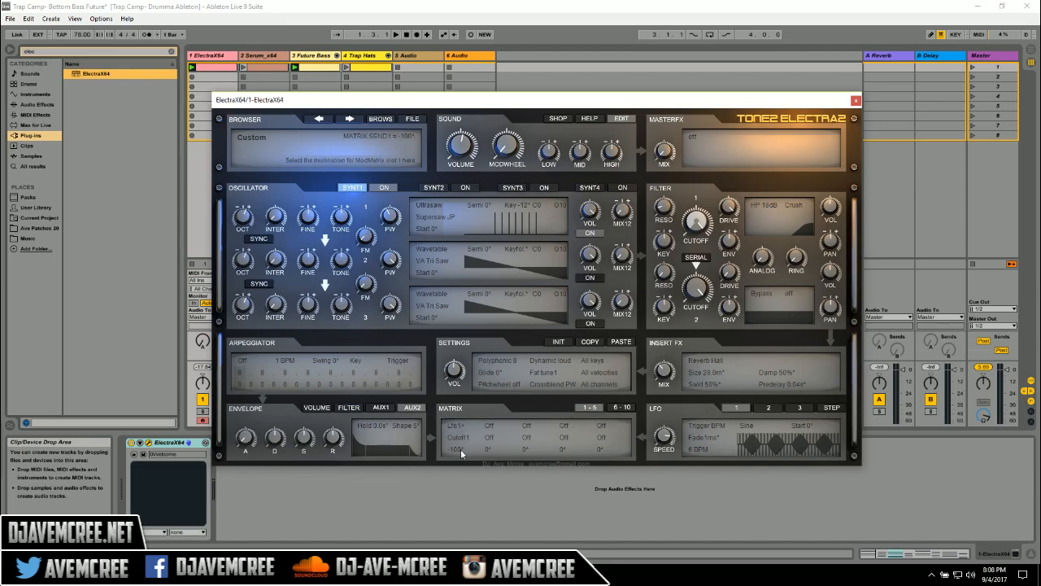
Step: Route the first Matrix modulation slot to Cutoff1
click(453, 436)
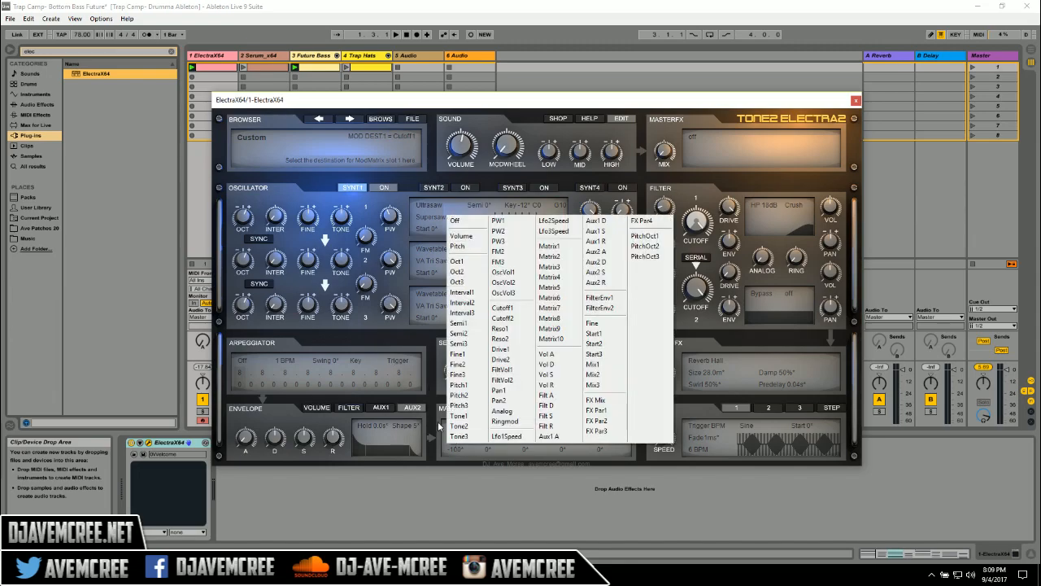
click(458, 450)
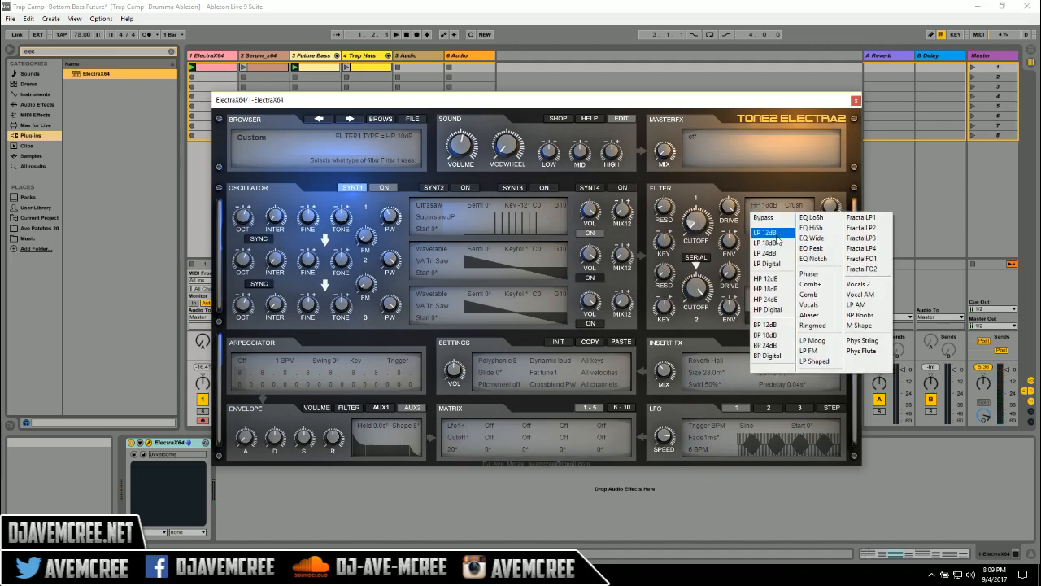
Step: Switch Filter 1 to LP 12dB
click(765, 232)
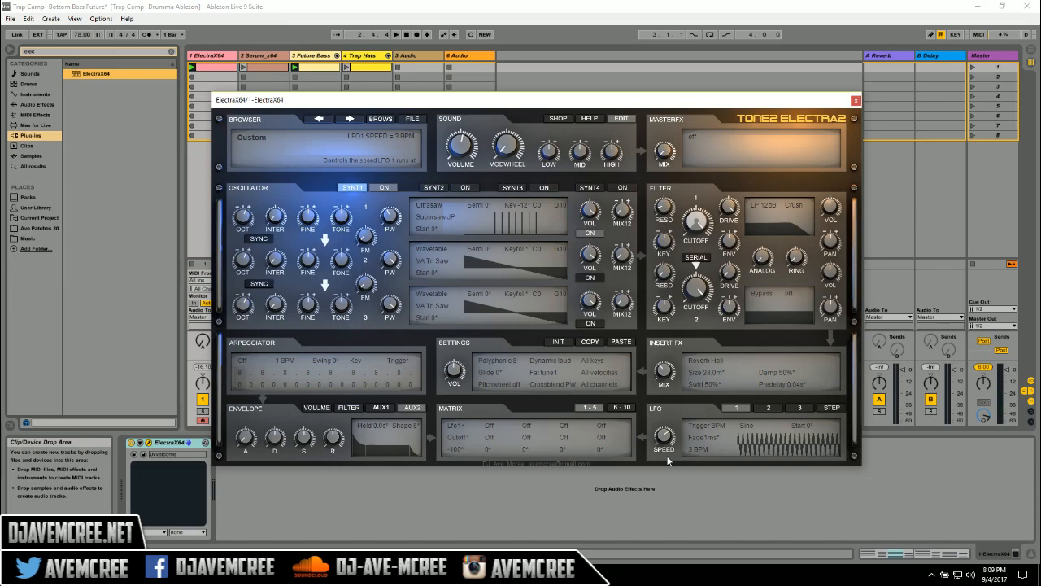
mouse_move(571, 302)
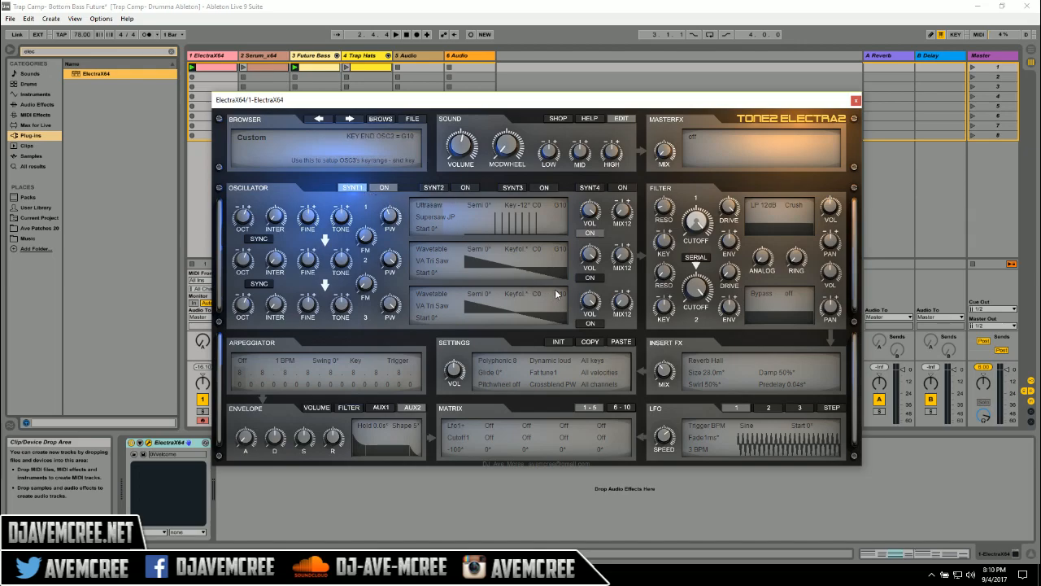
mouse_move(389, 215)
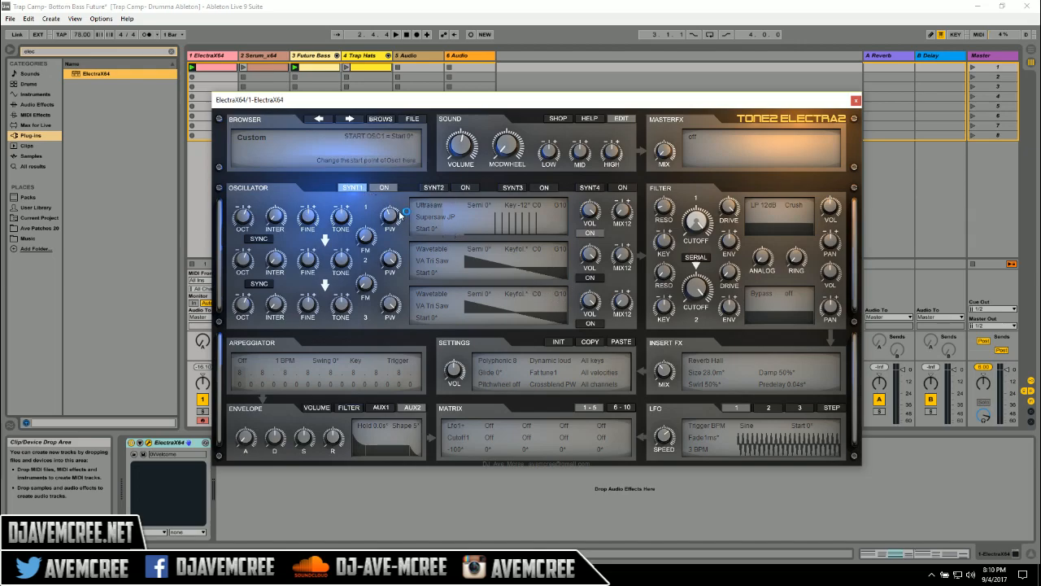